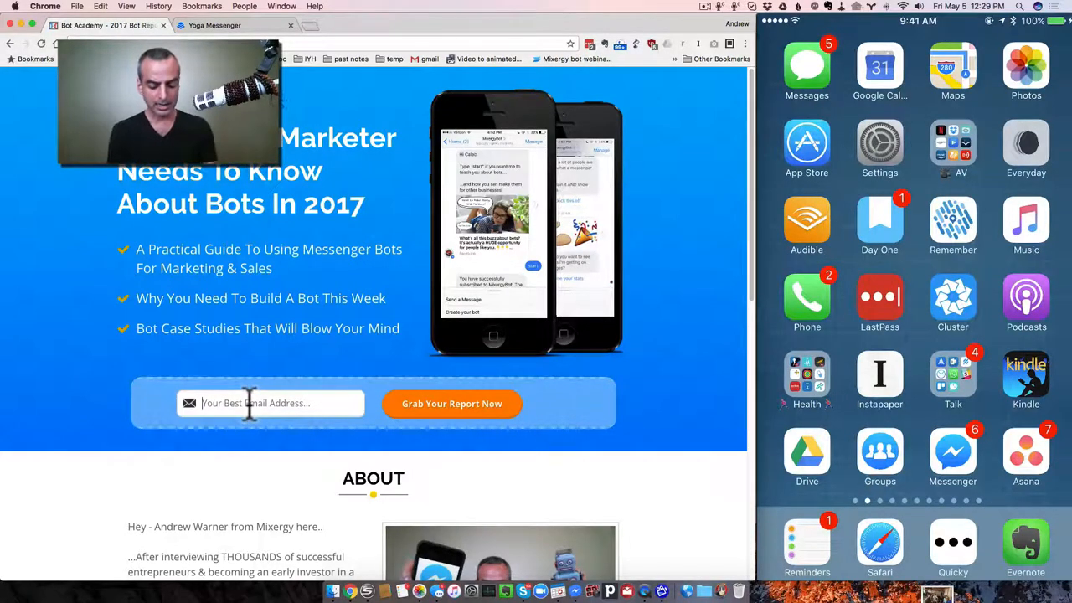
text(fake@gmail.com)
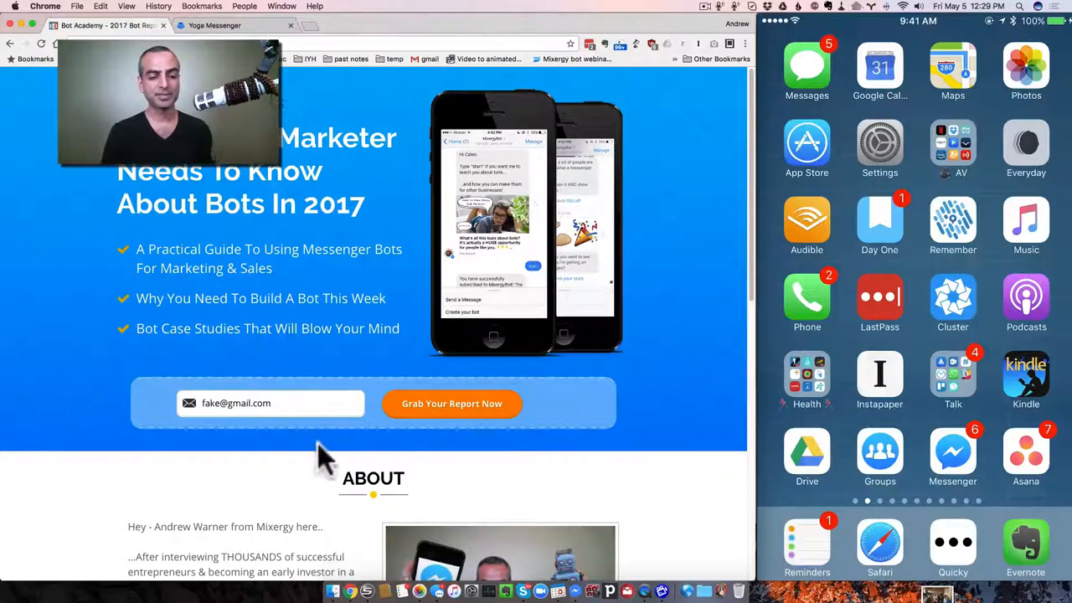
click(451, 403)
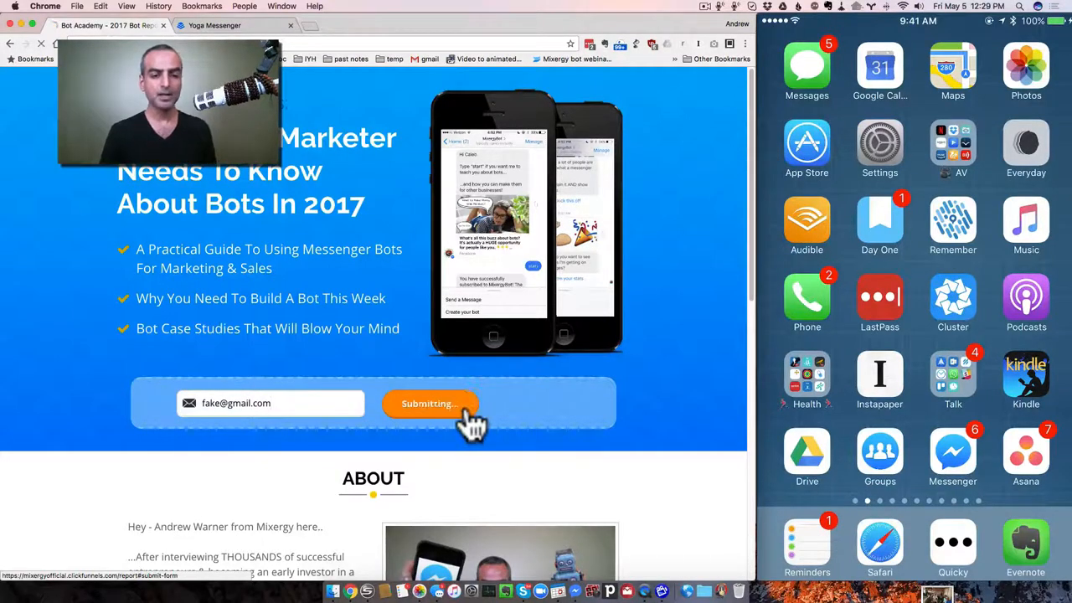
- Let the opt-in submit so the Bot Academy 'Grab Your Report Below' page loads
click(429, 403)
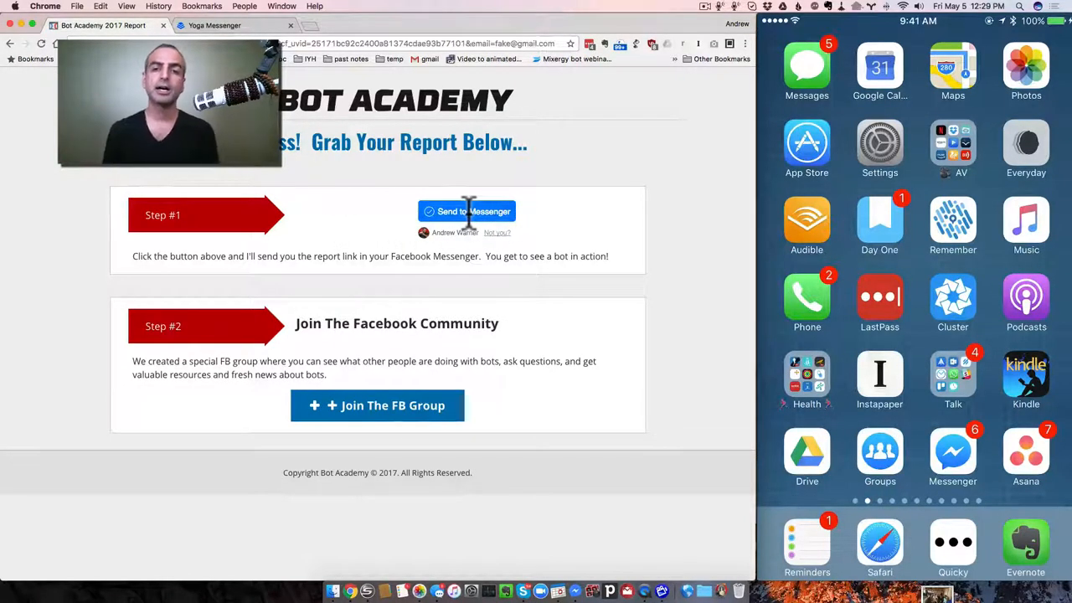
- Send the report to Messenger and scroll the Bot Academy free-guide message
click(466, 211)
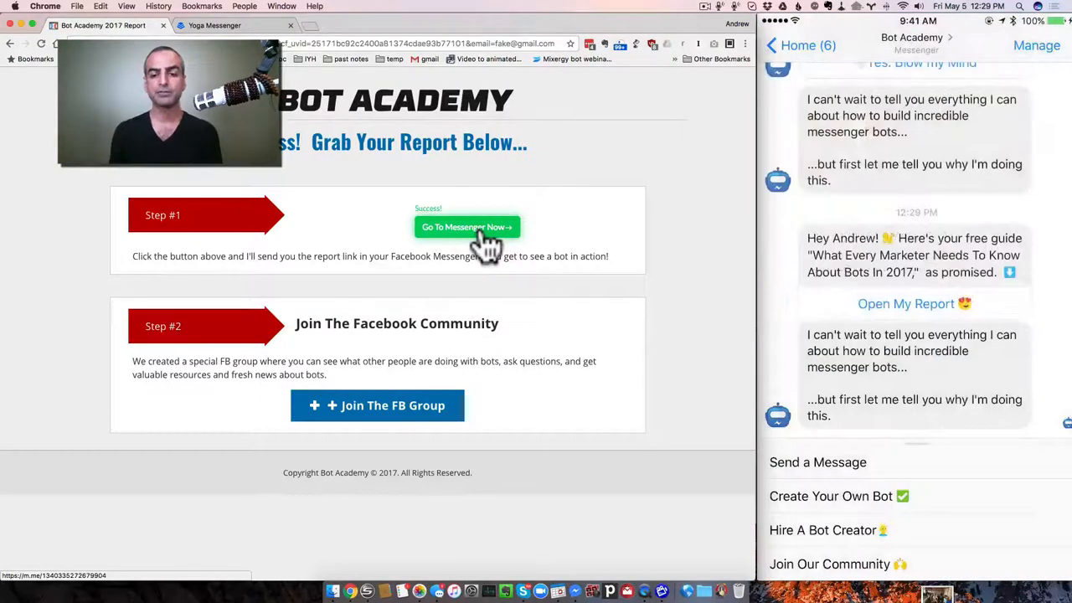
scroll(down, 3)
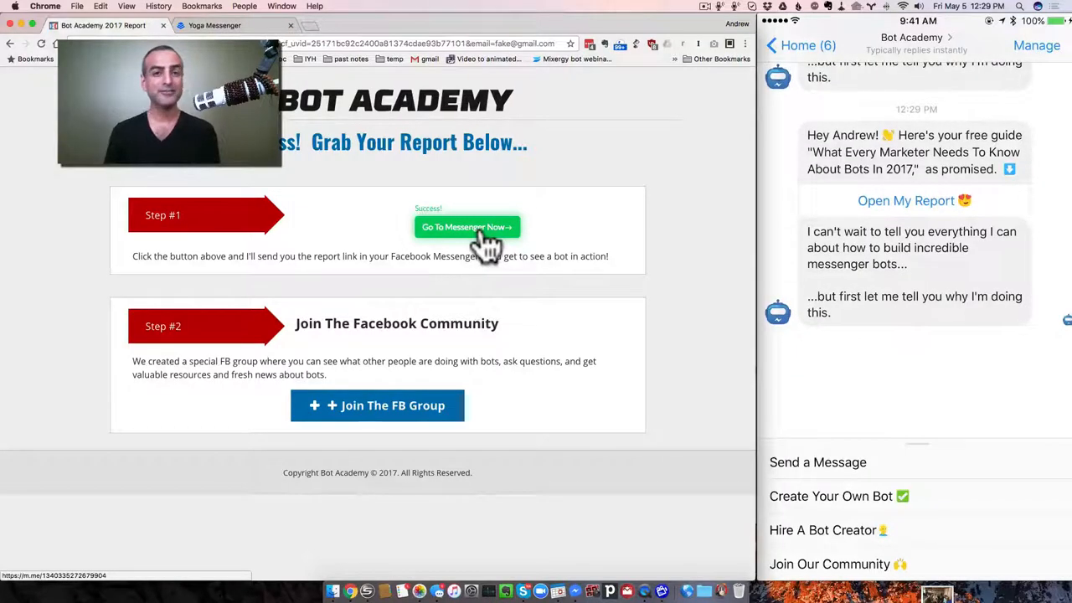
scroll(down, 3)
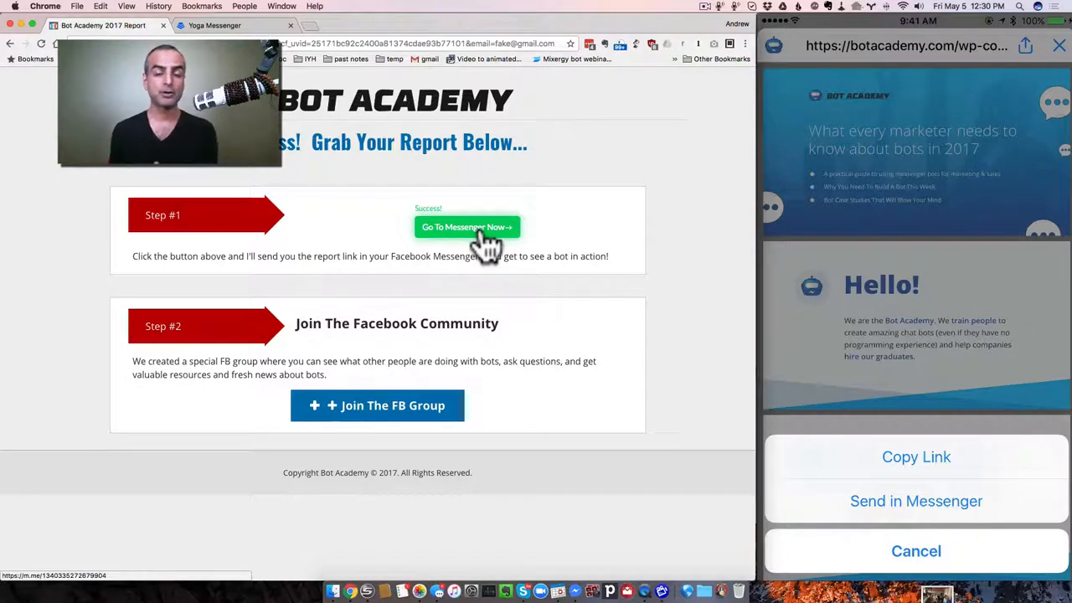
mouse_move(452, 194)
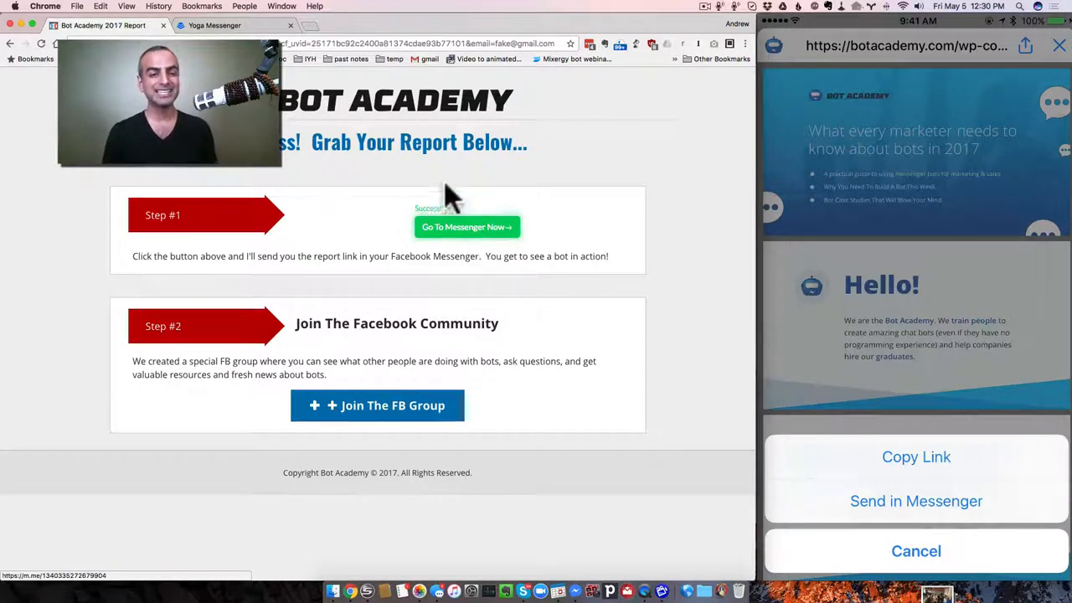
mouse_move(297, 326)
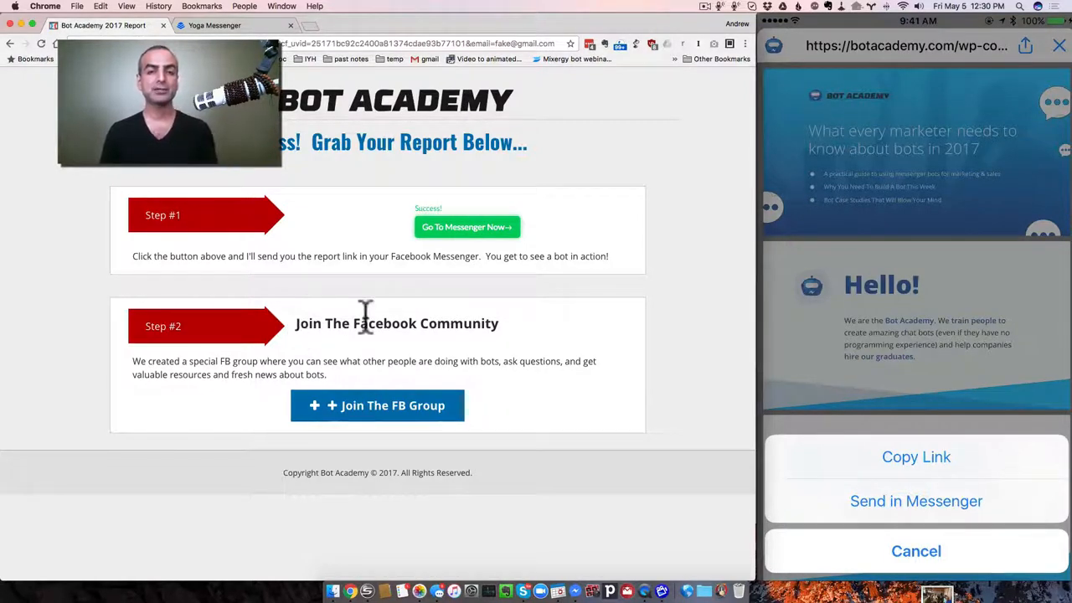
- Open the report link, landing on the mixergy.com Yoga Messenger demo page
click(214, 25)
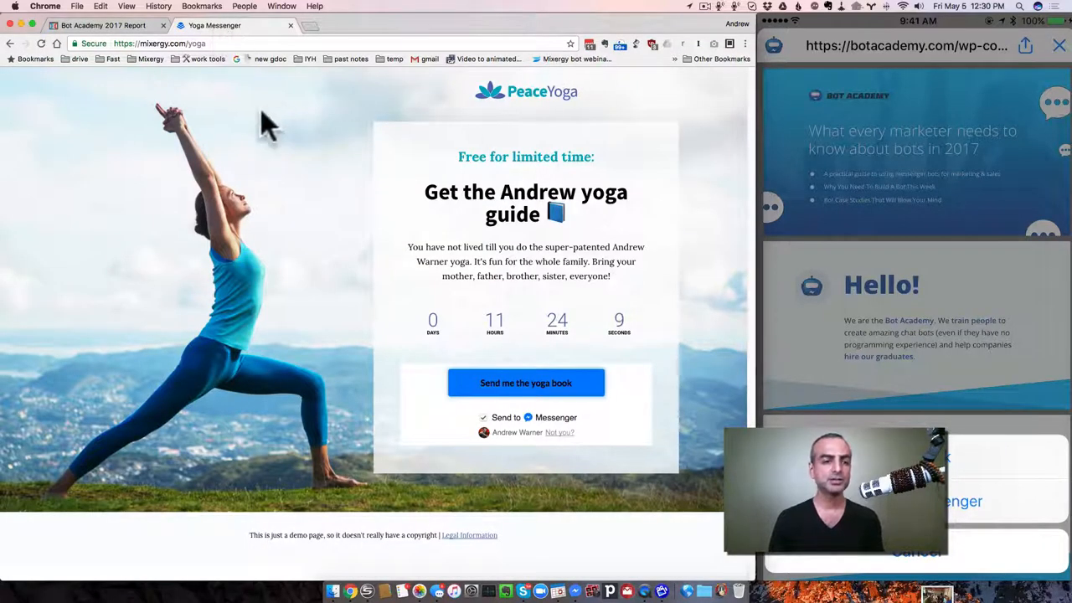
mouse_move(620, 251)
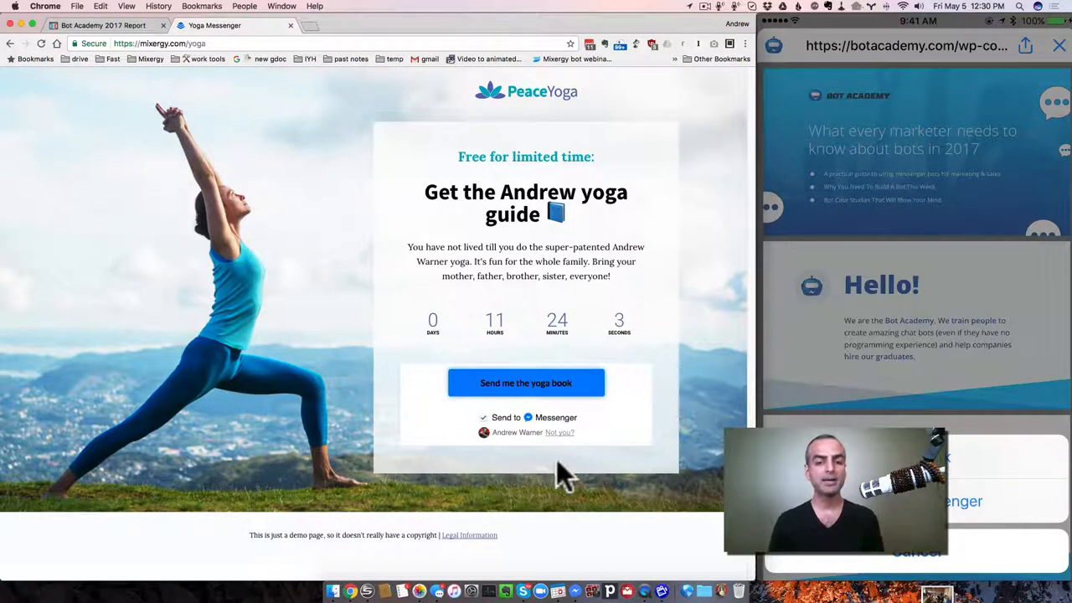
- Request 'Send me the yoga book' and start typing an email into the follow-up form
click(526, 383)
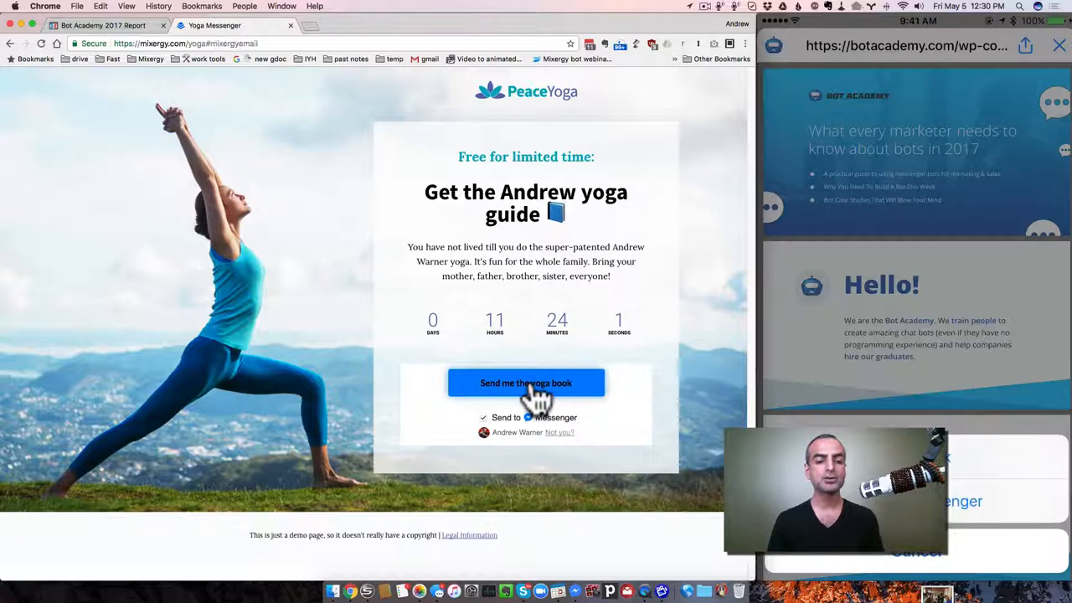
click(525, 383)
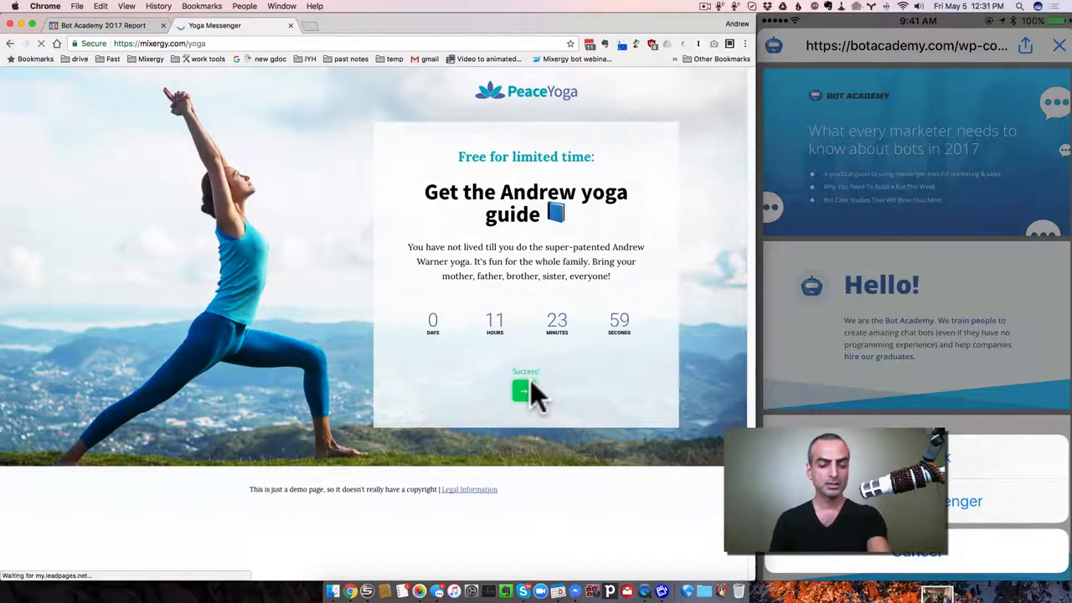
click(522, 391)
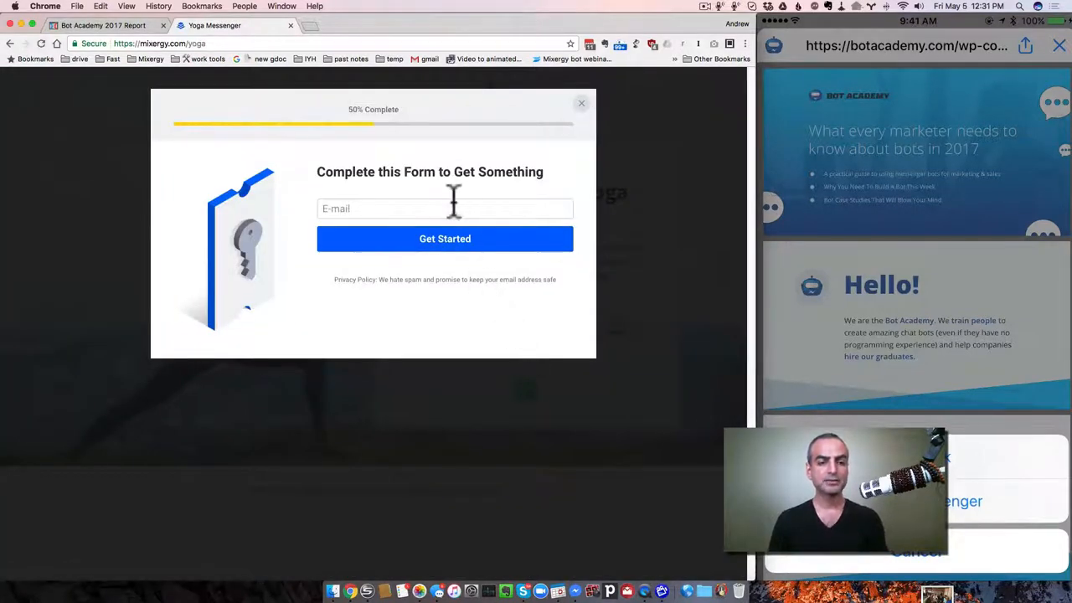
text(fak)
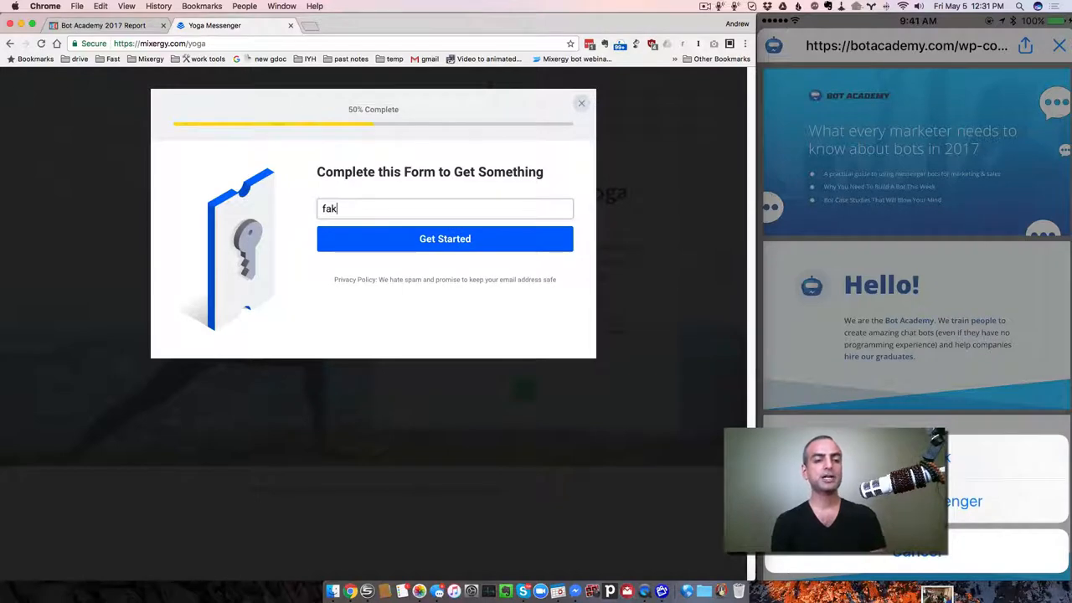